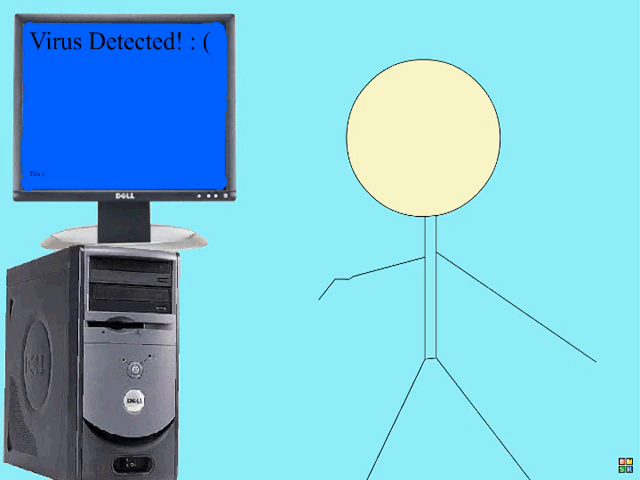
{"action": "type", "text": "This virus was caused by DELL"}
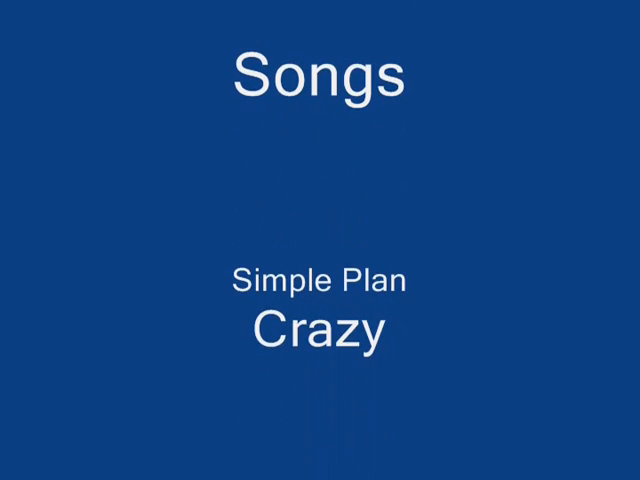
{"action": "scroll", "scroll_direction": "down", "scroll_amount": 3}
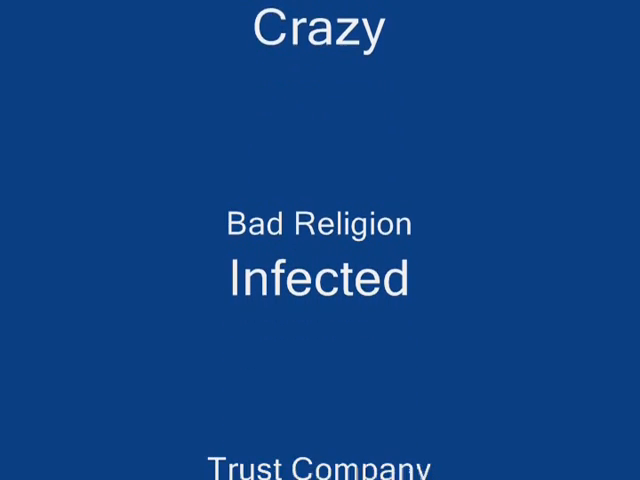